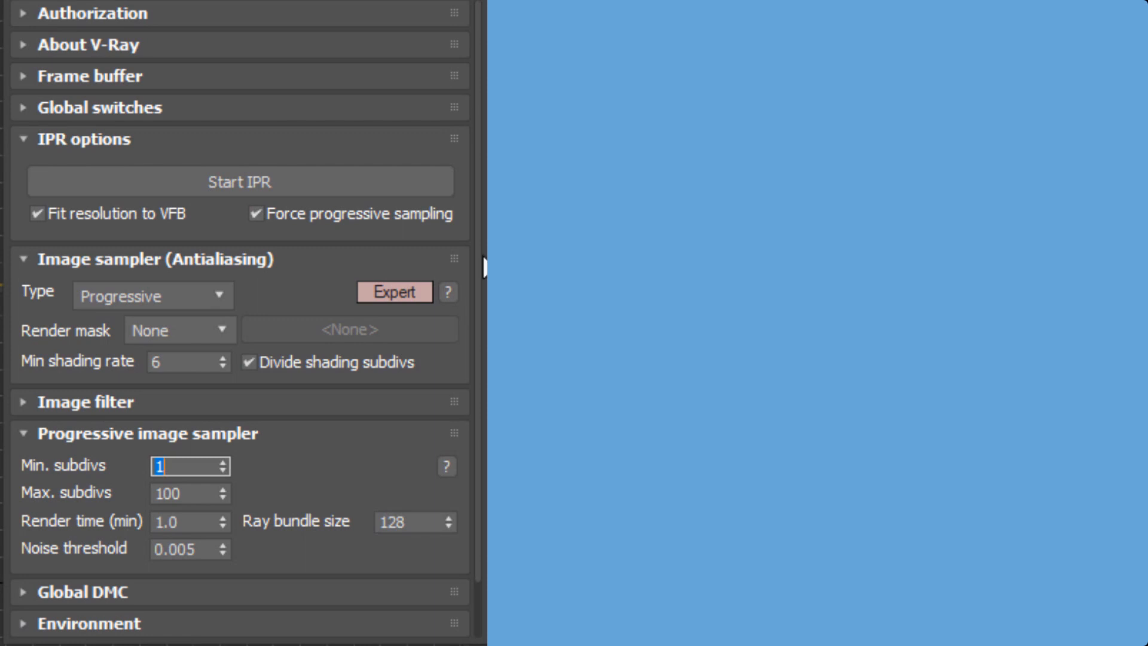
# Set the V-Ray image sampler Type to Bucket instead of Progressive
pyautogui.click(152, 295)
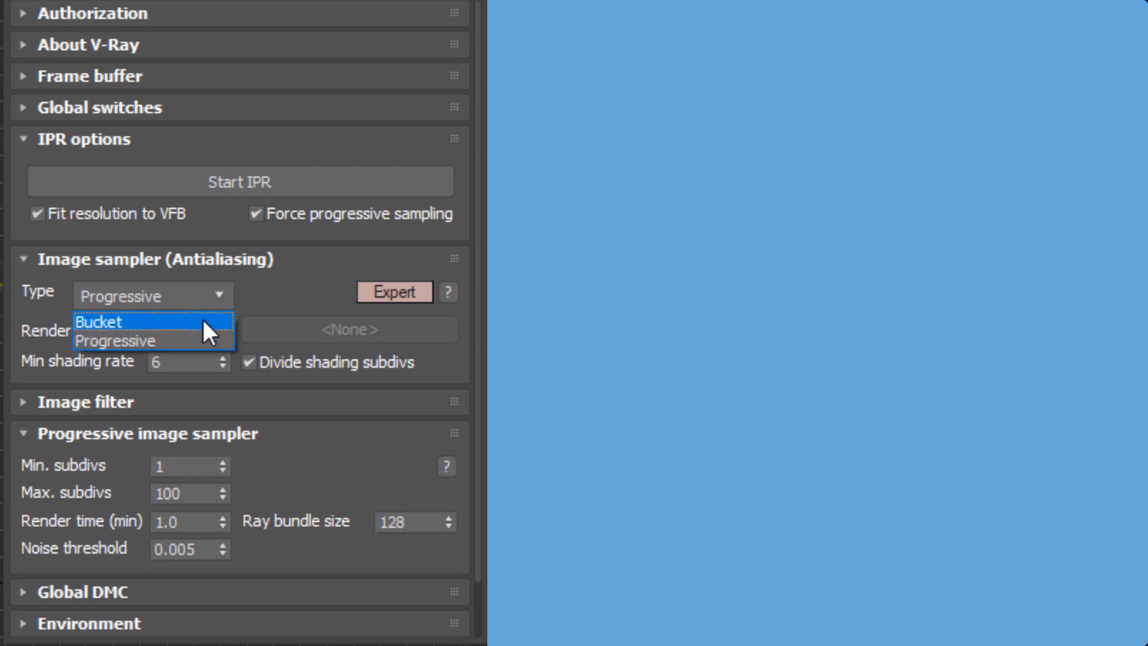
pyautogui.click(95, 322)
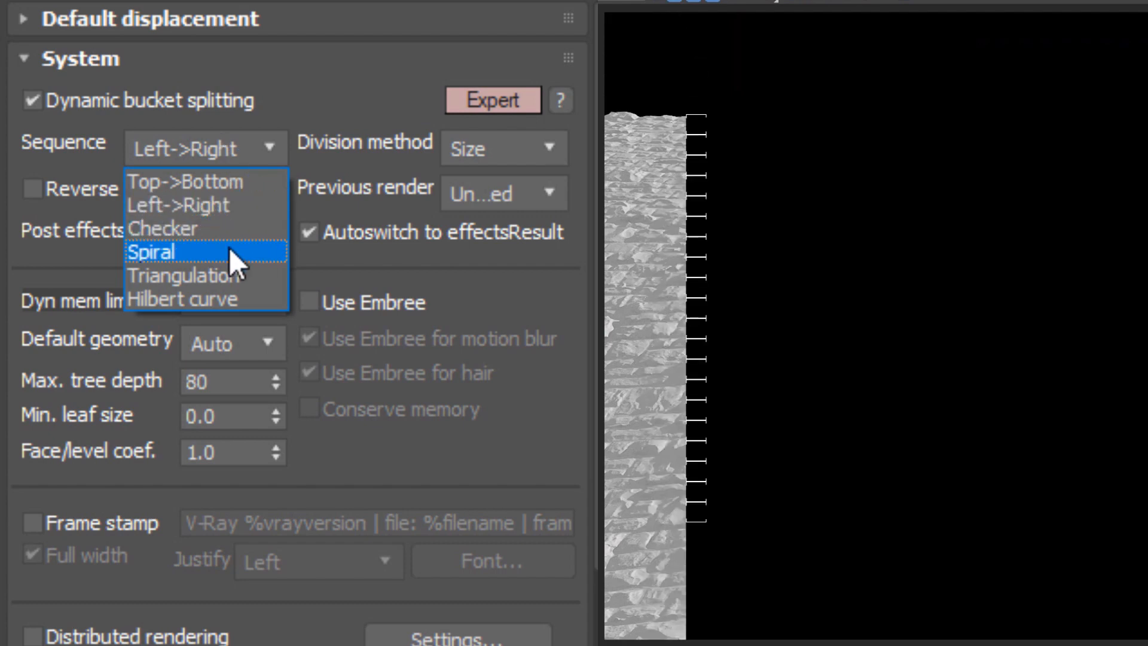
# Choose Triangulation as the bucket Sequence in the V-Ray System rollout
pyautogui.click(151, 251)
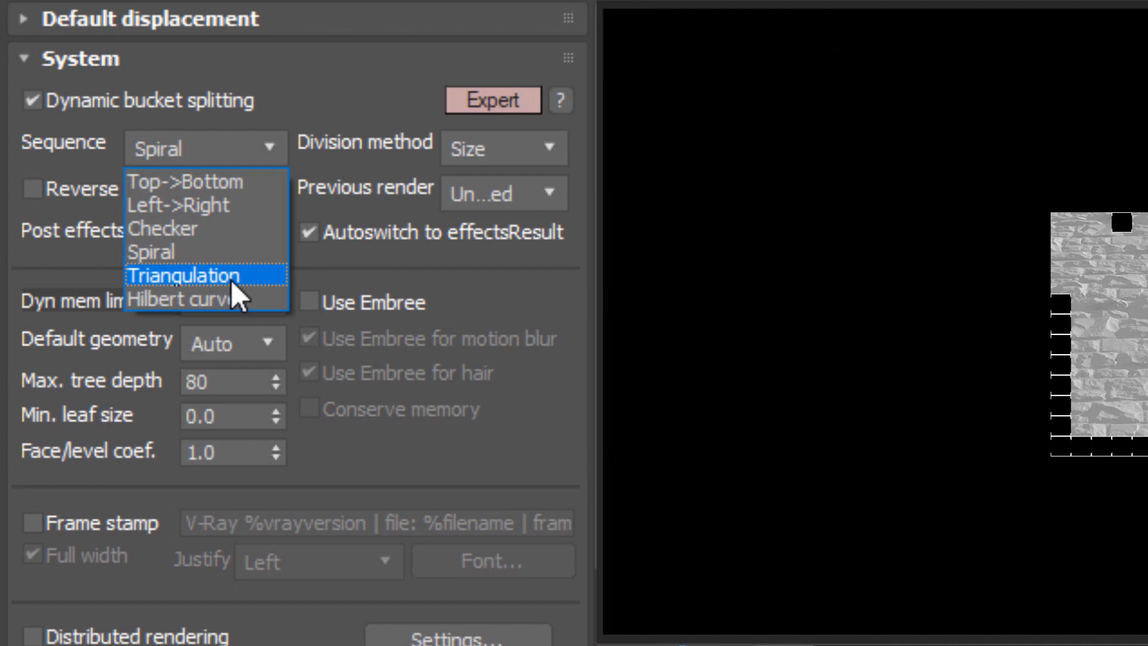
pyautogui.click(186, 275)
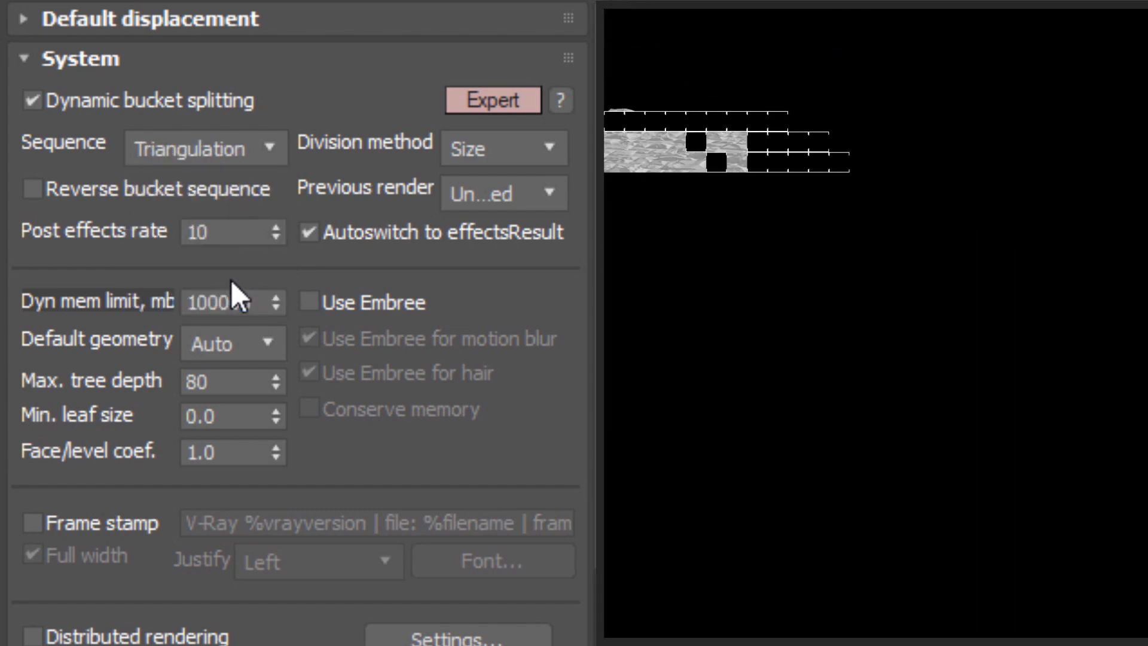